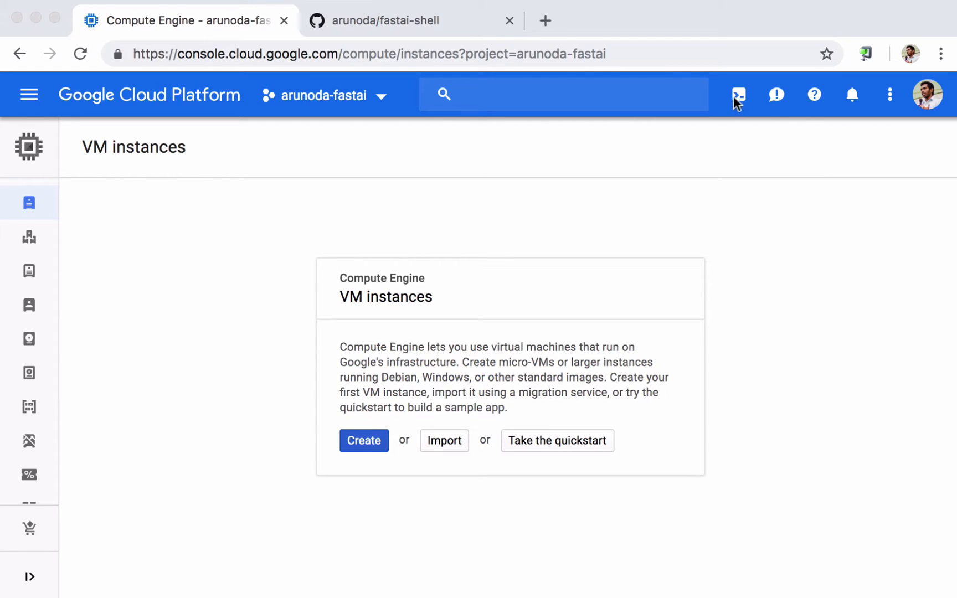
pyautogui.moveTo(738, 95)
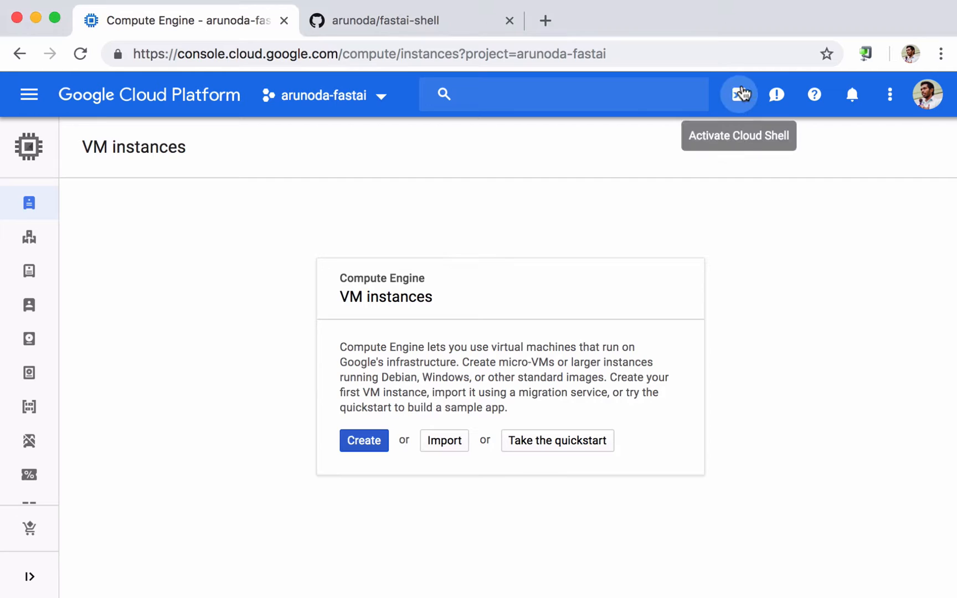
# Launch Cloud Shell, then select the curl and source install commands on the fastai-shell GitHub page
pyautogui.click(739, 94)
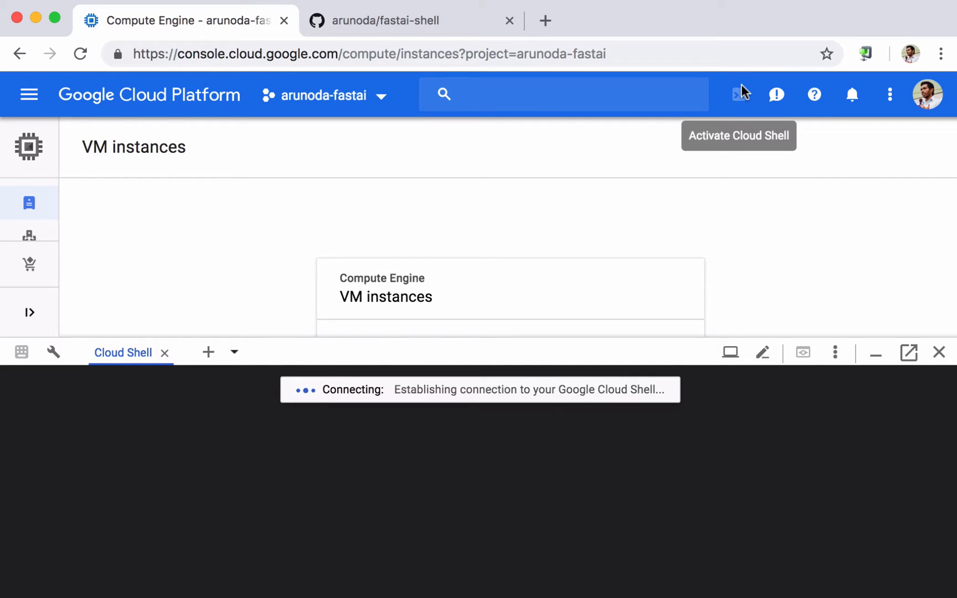
pyautogui.click(386, 20)
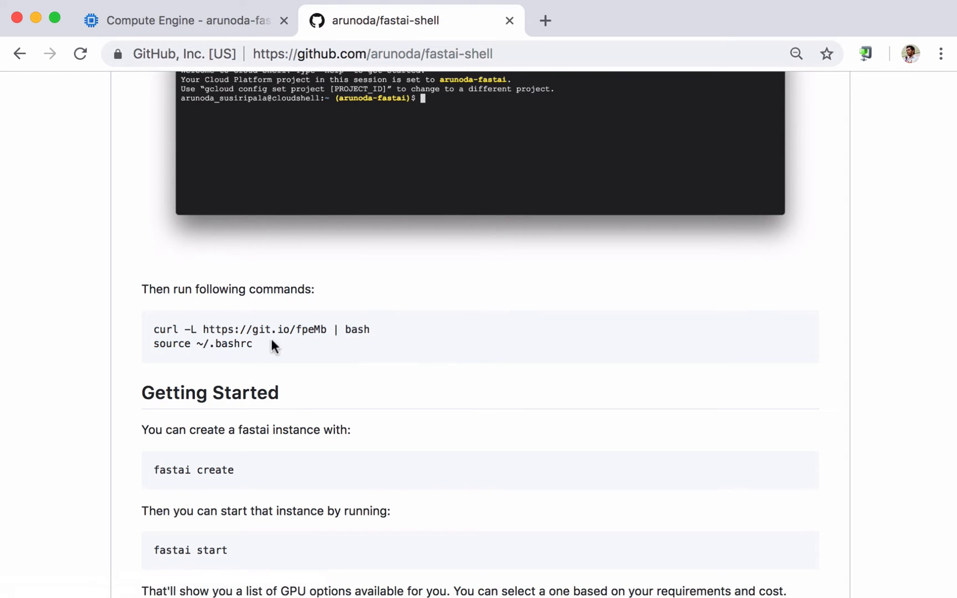
pyautogui.scroll(-3)
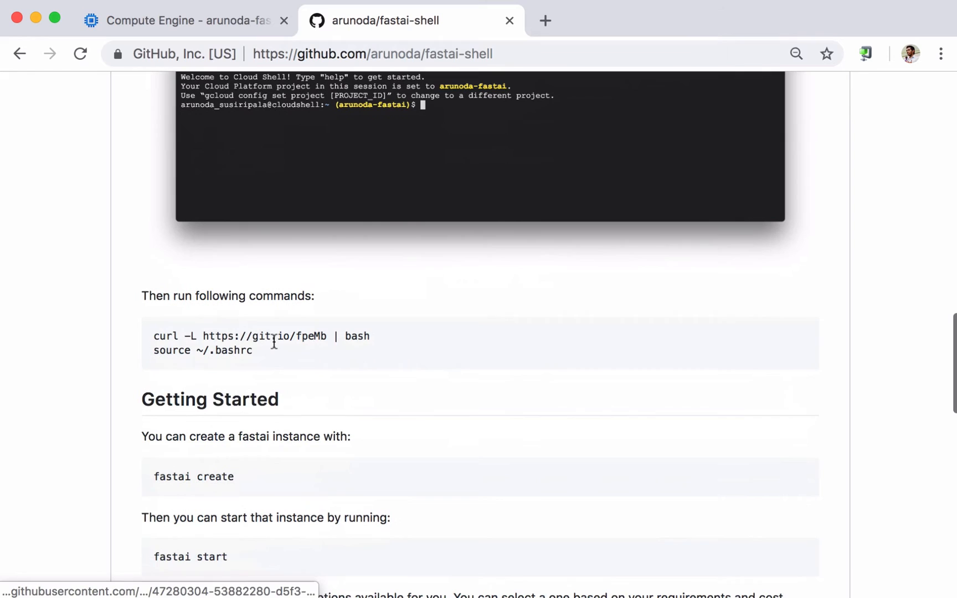
pyautogui.moveTo(154, 336); pyautogui.dragTo(252, 350)
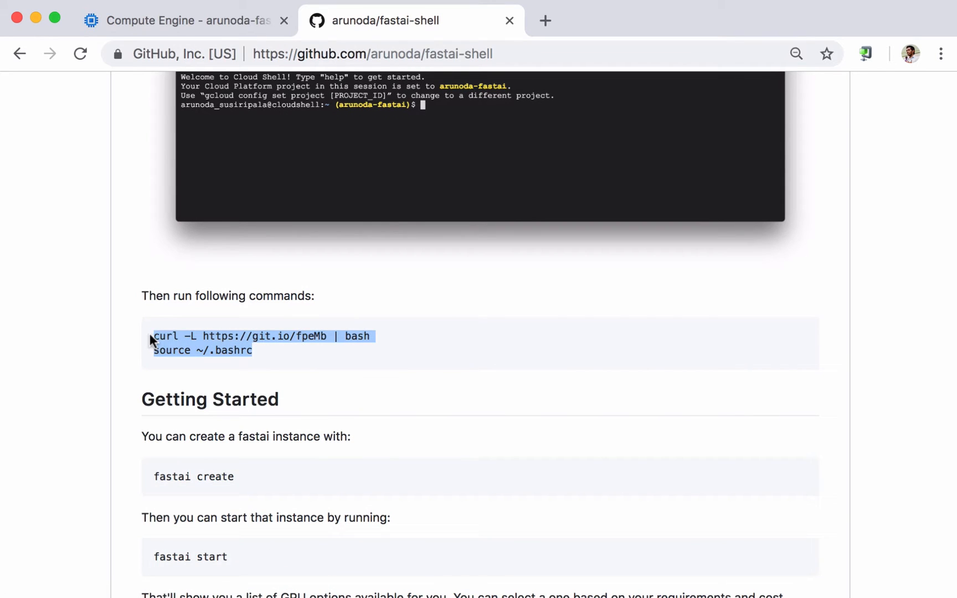
pyautogui.click(180, 20)
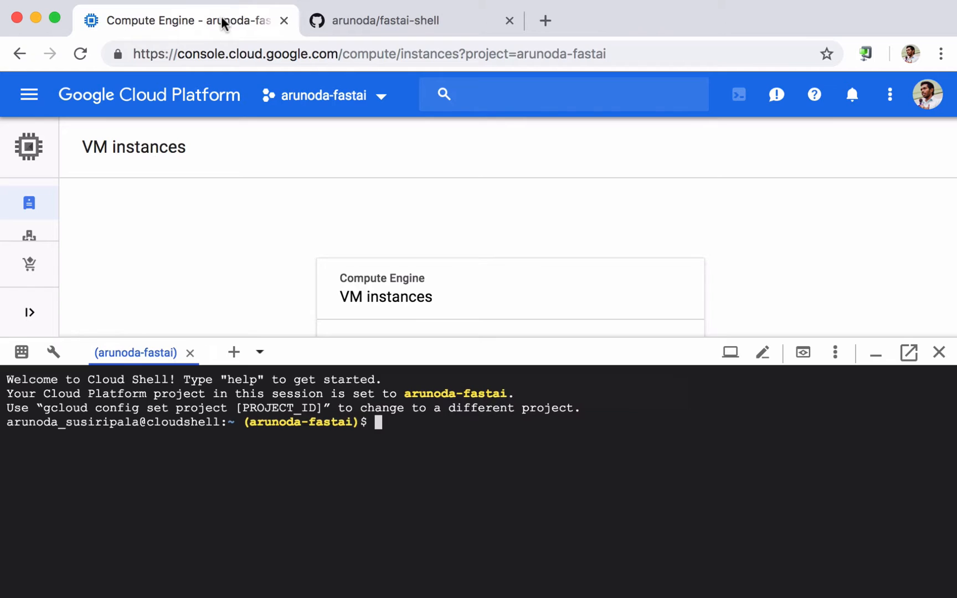
pyautogui.moveTo(424, 445)
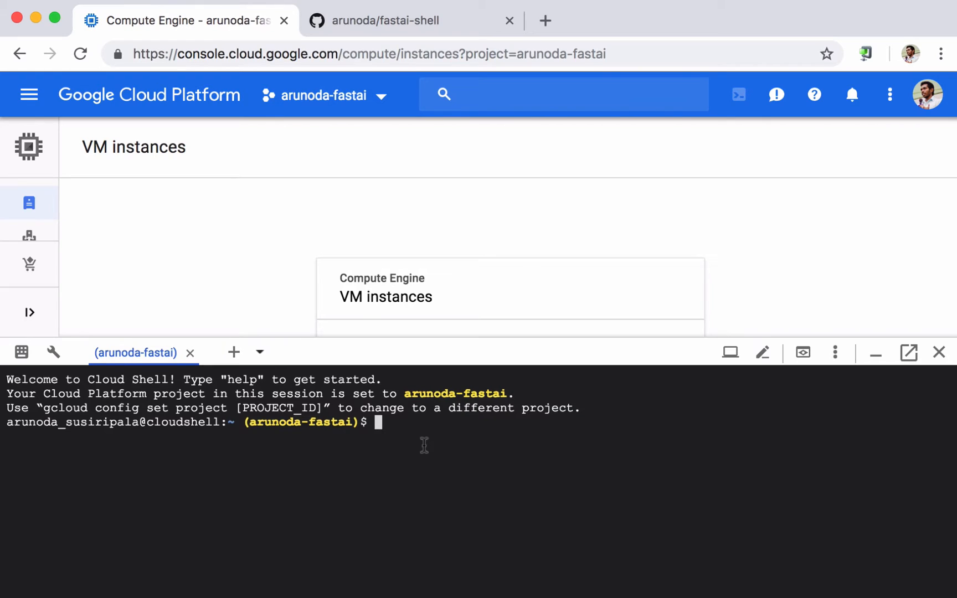
pyautogui.write('curl -L https://git.io/fpeMb | bash')
pyautogui.write('source ~/.bashrc')
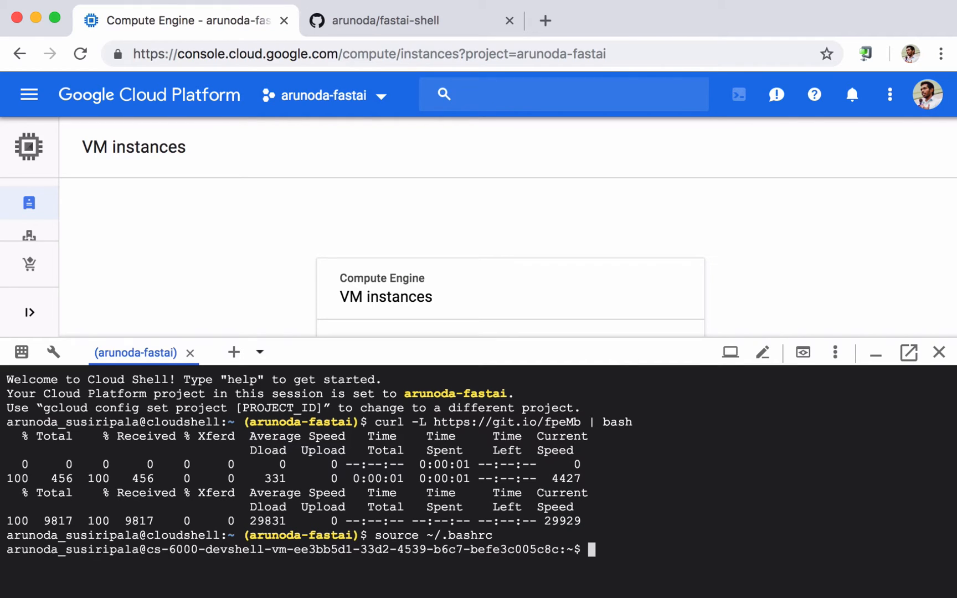
pyautogui.moveTo(452, 458)
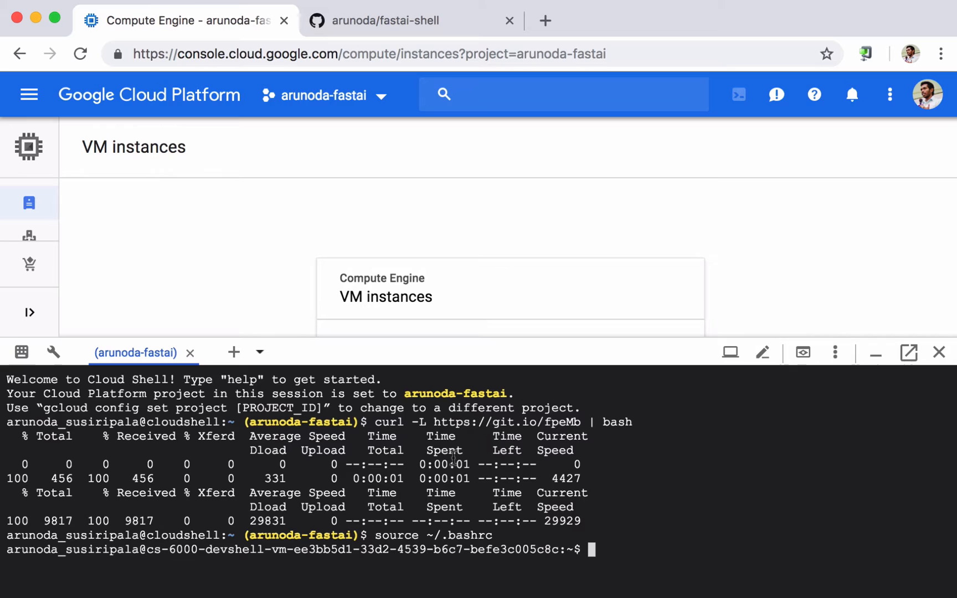
pyautogui.press('enter')
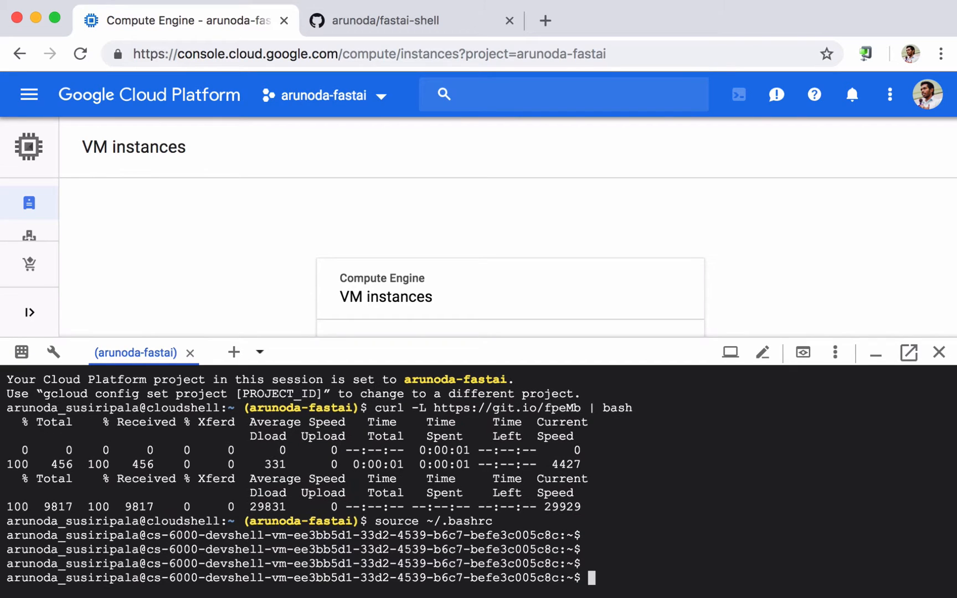
# Run fastai help to list the available fastai-shell commands
pyautogui.write('fast')
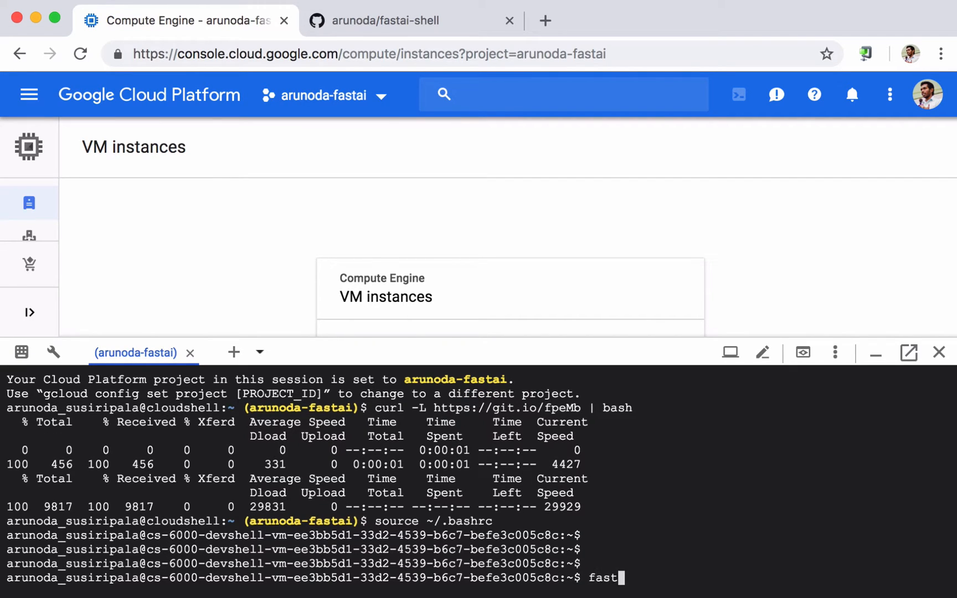
pyautogui.write('ai')
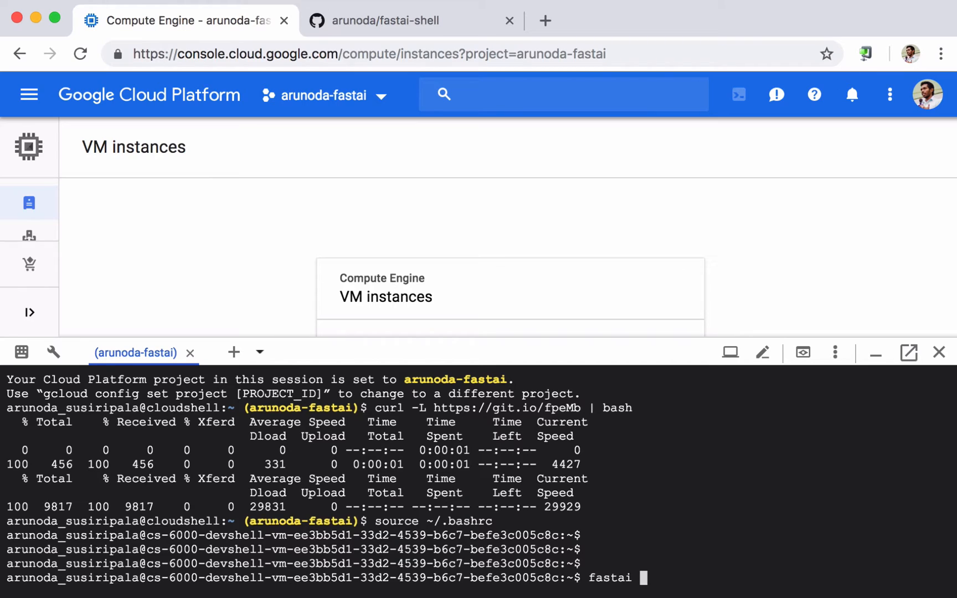
pyautogui.write('herl')
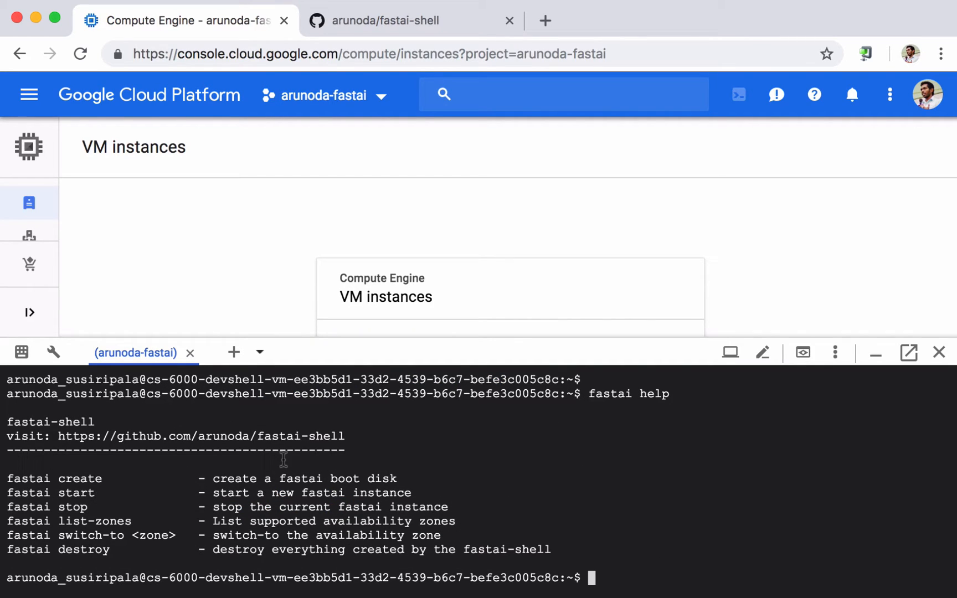
pyautogui.moveTo(284, 541)
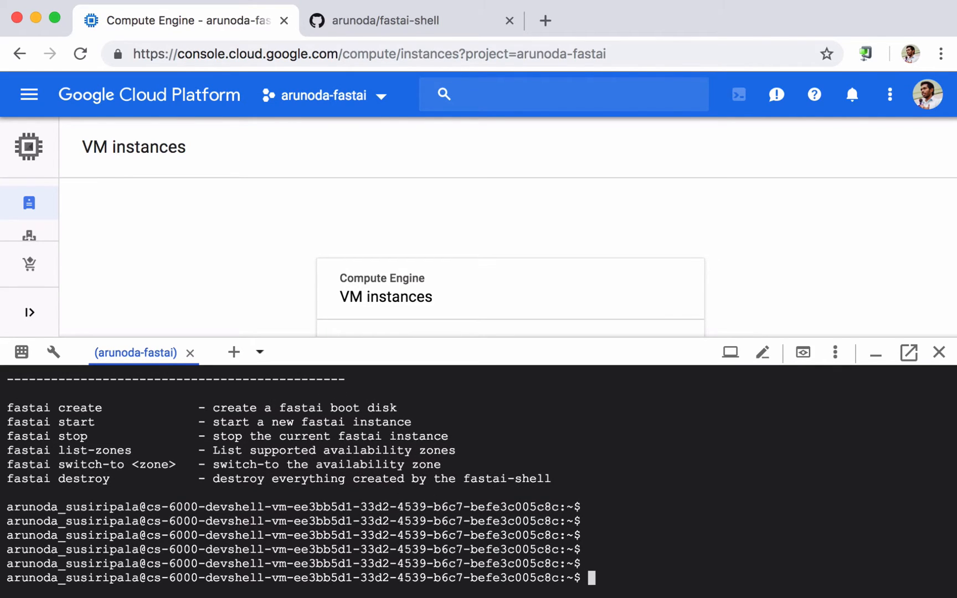
# Run fastai create to build the fastai boot disk until the instance is ready
pyautogui.write('fastai')
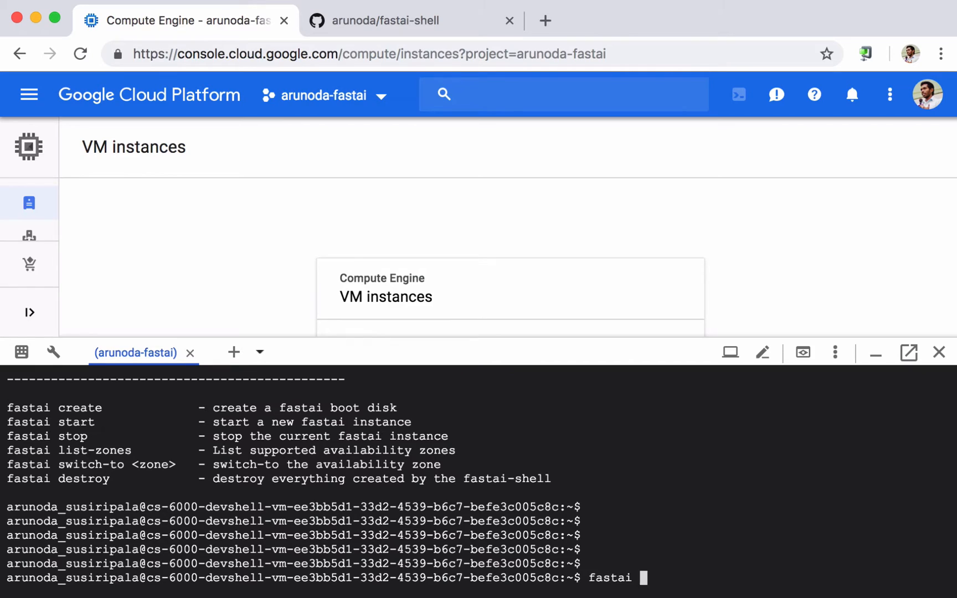
pyautogui.write('create')
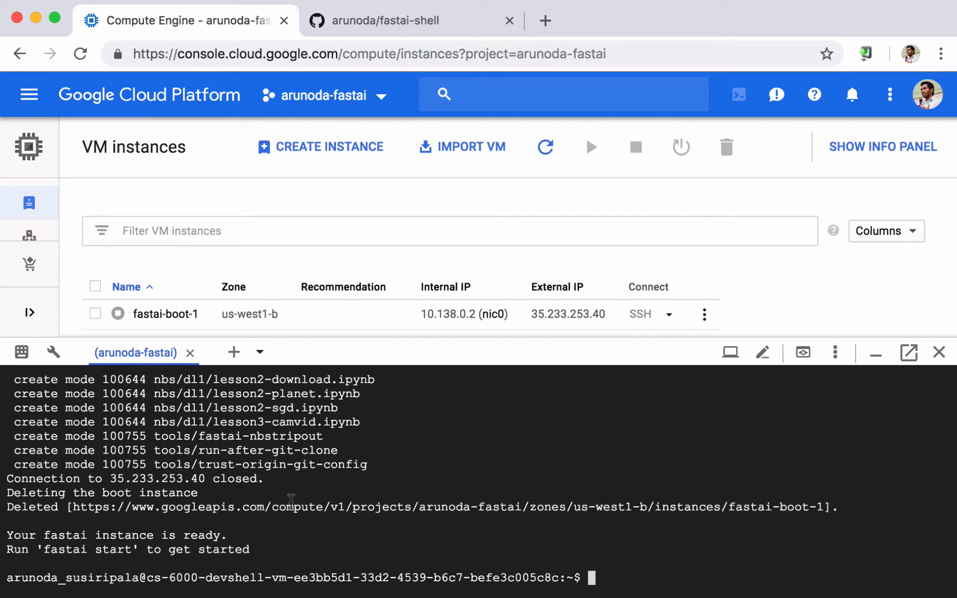
# Run fastai start to list GPU options, then fastai p100 to launch the fastai-1 instance
pyautogui.write('fastai sr')
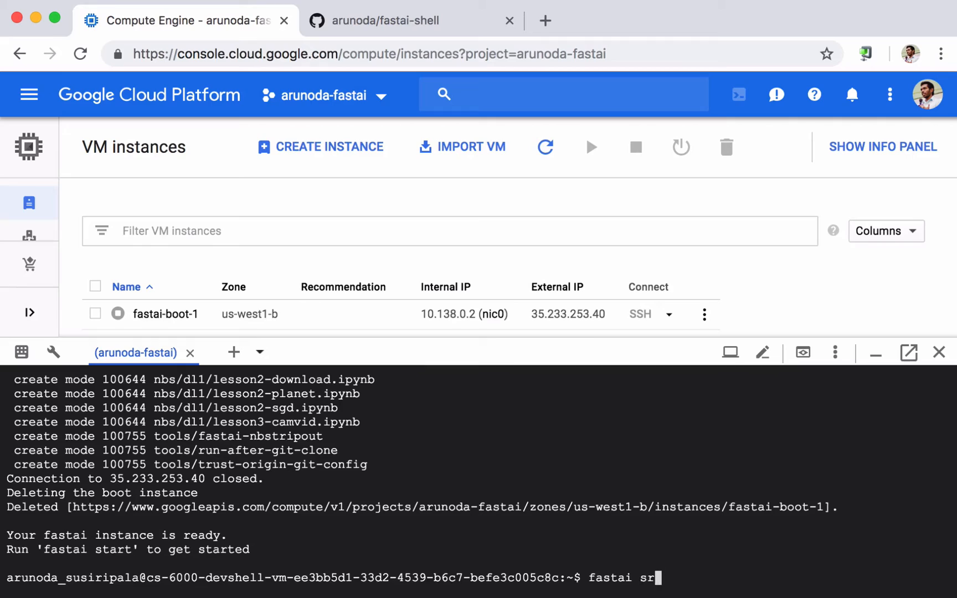
pyautogui.press('Backspace')
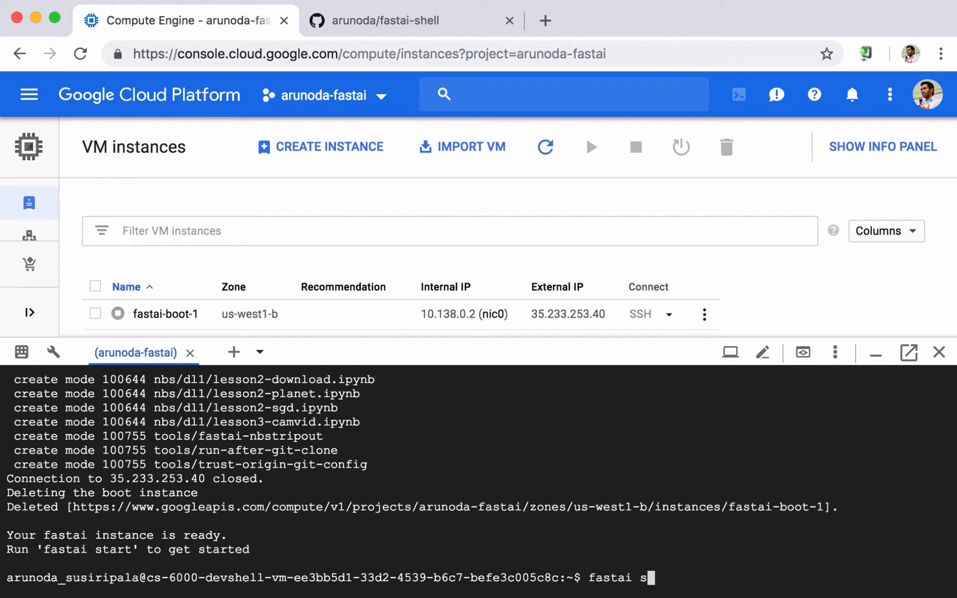
pyautogui.write('tart')
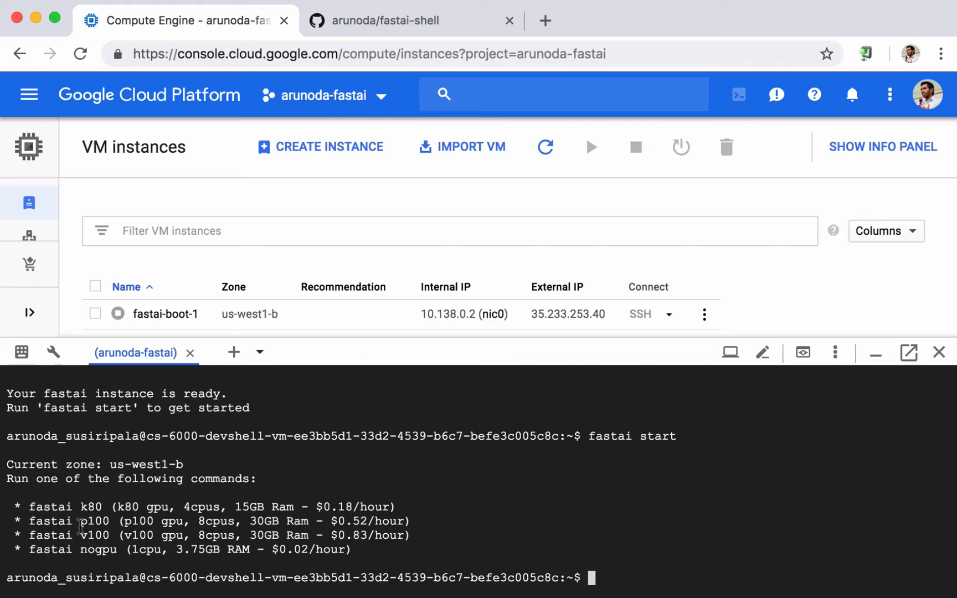
pyautogui.moveTo(752, 527)
pyautogui.write('fastai')
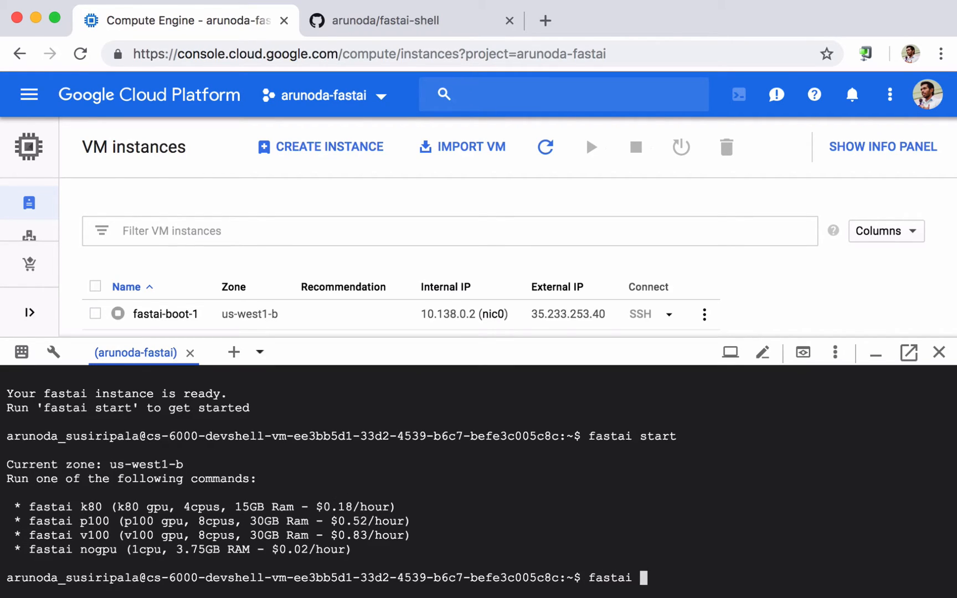
pyautogui.write('p100')
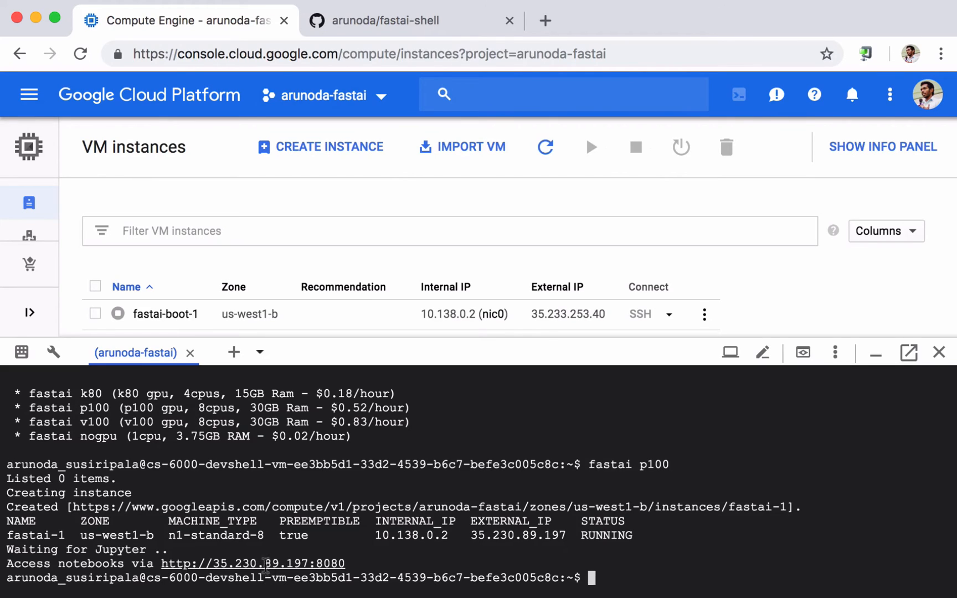
pyautogui.click(252, 564)
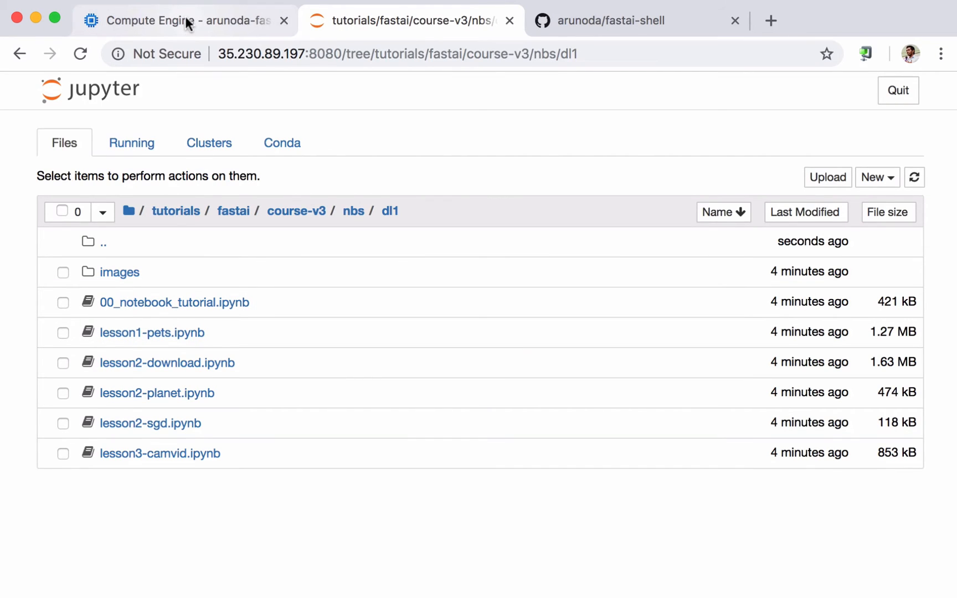
pyautogui.moveTo(182, 20)
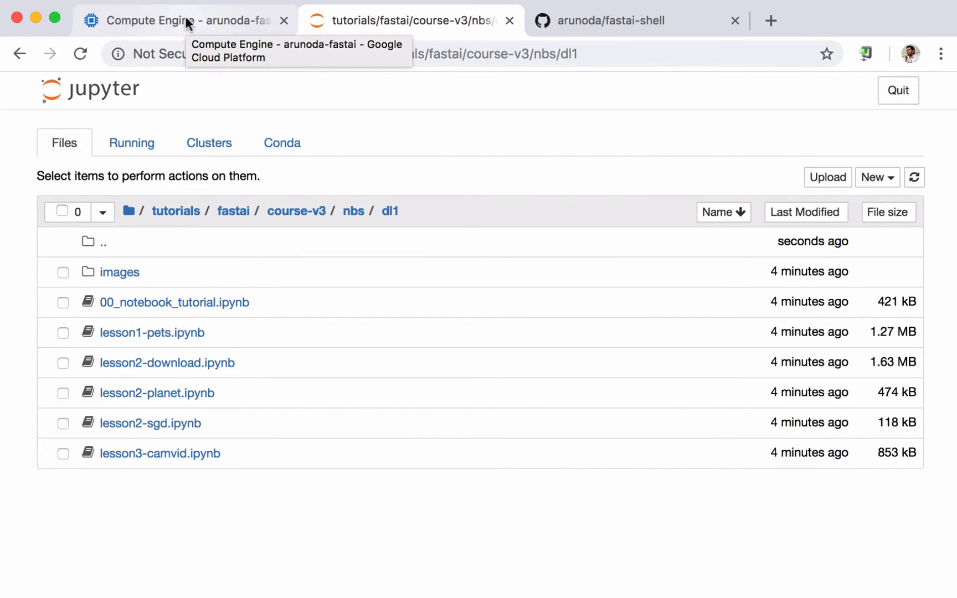
pyautogui.click(183, 20)
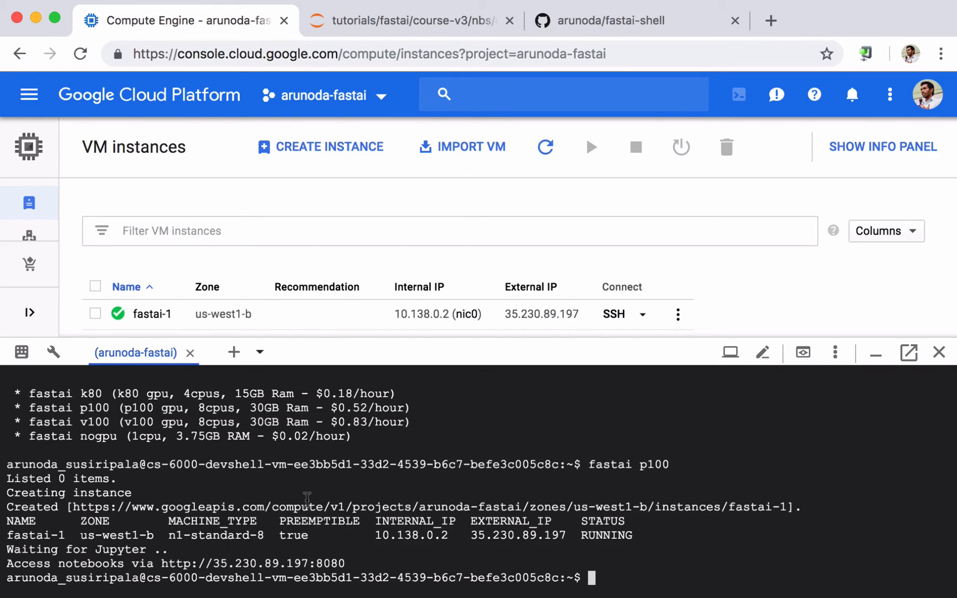
# Run fastai stop to delete the running fastai-1 instance
pyautogui.press('Enter')
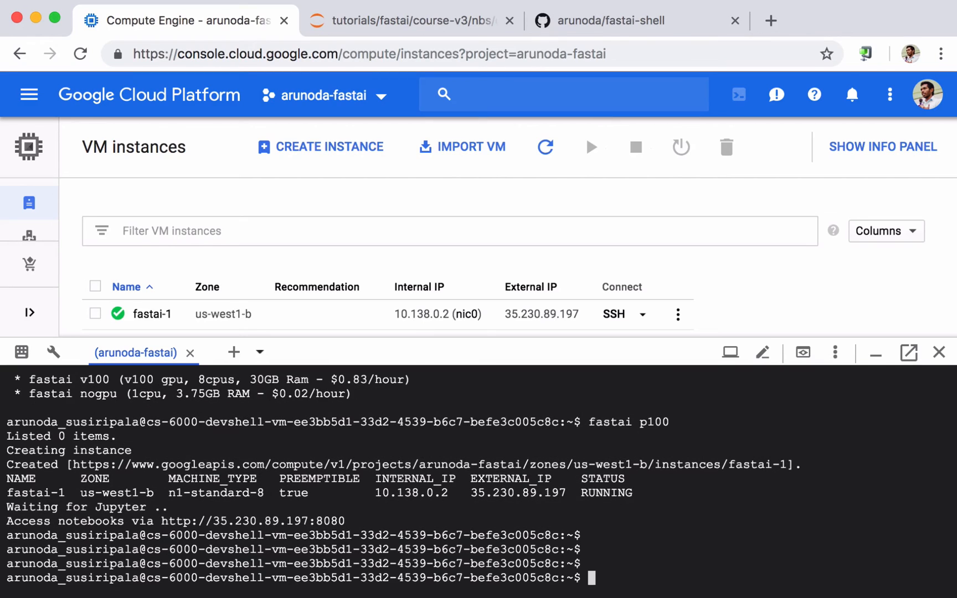
pyautogui.write('fastai')
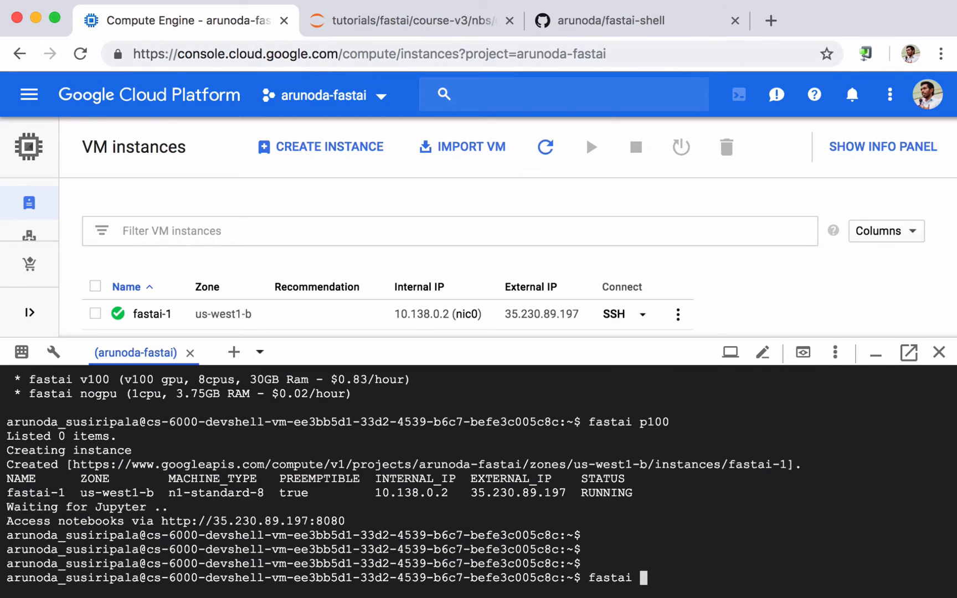
pyautogui.write('stop')
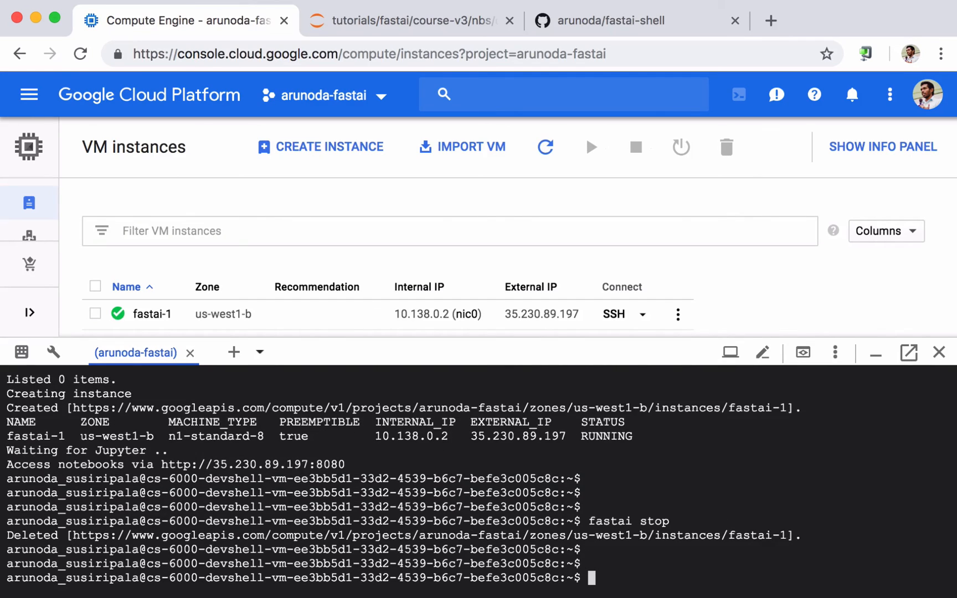
# Enter fastai start again and begin typing fastai help at the prompt
pyautogui.write('fastai')
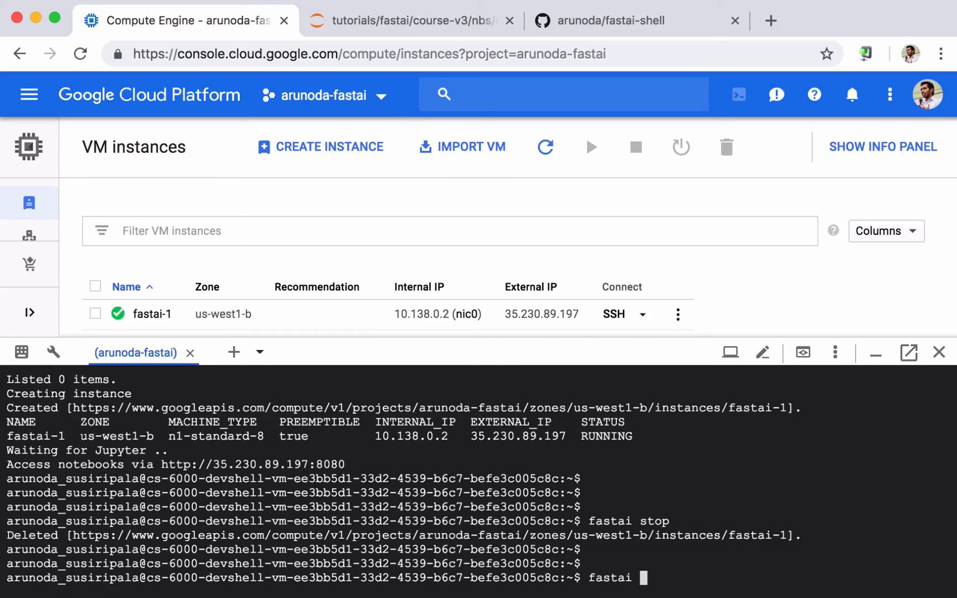
pyautogui.write('start')
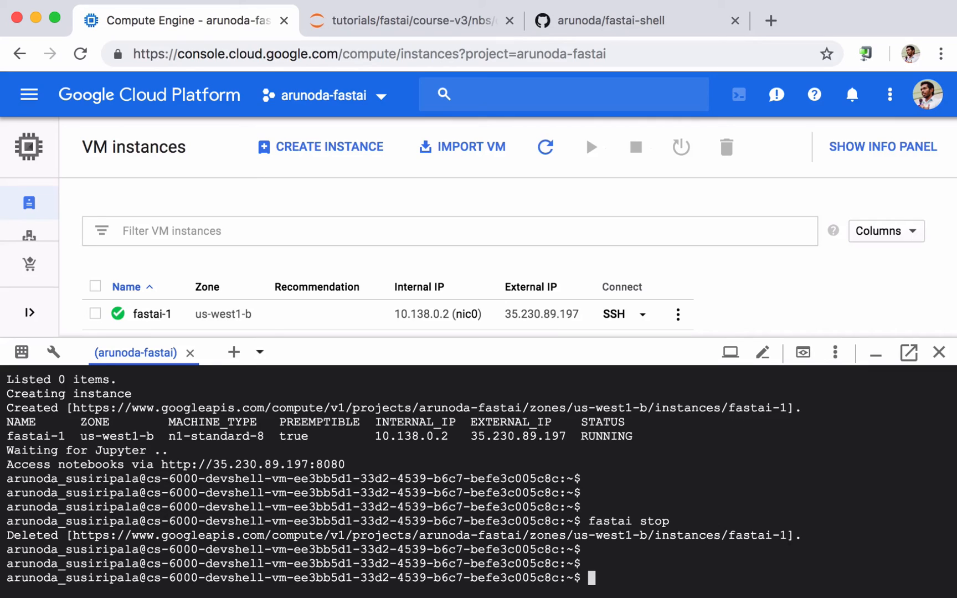
pyautogui.write('fastai h')
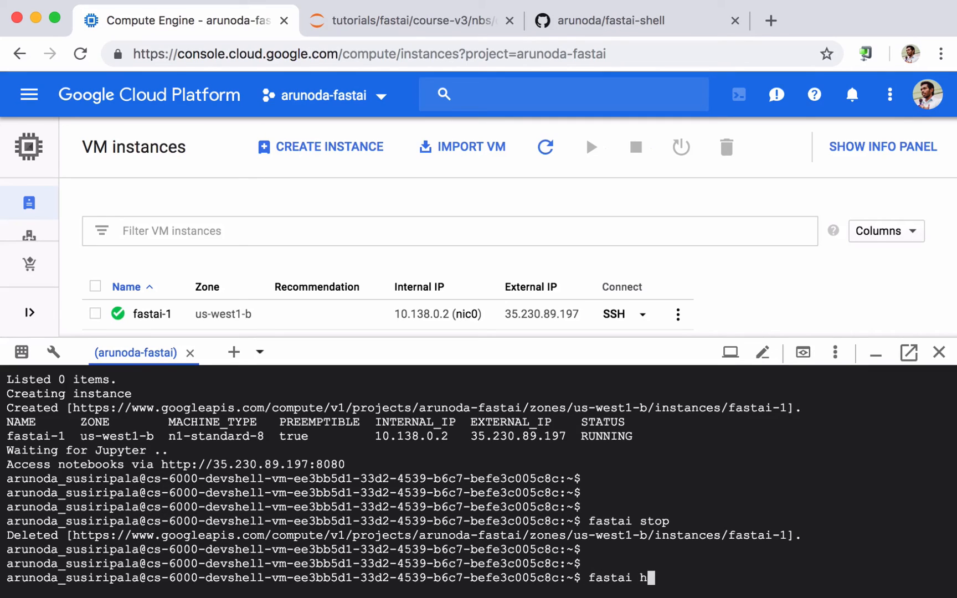